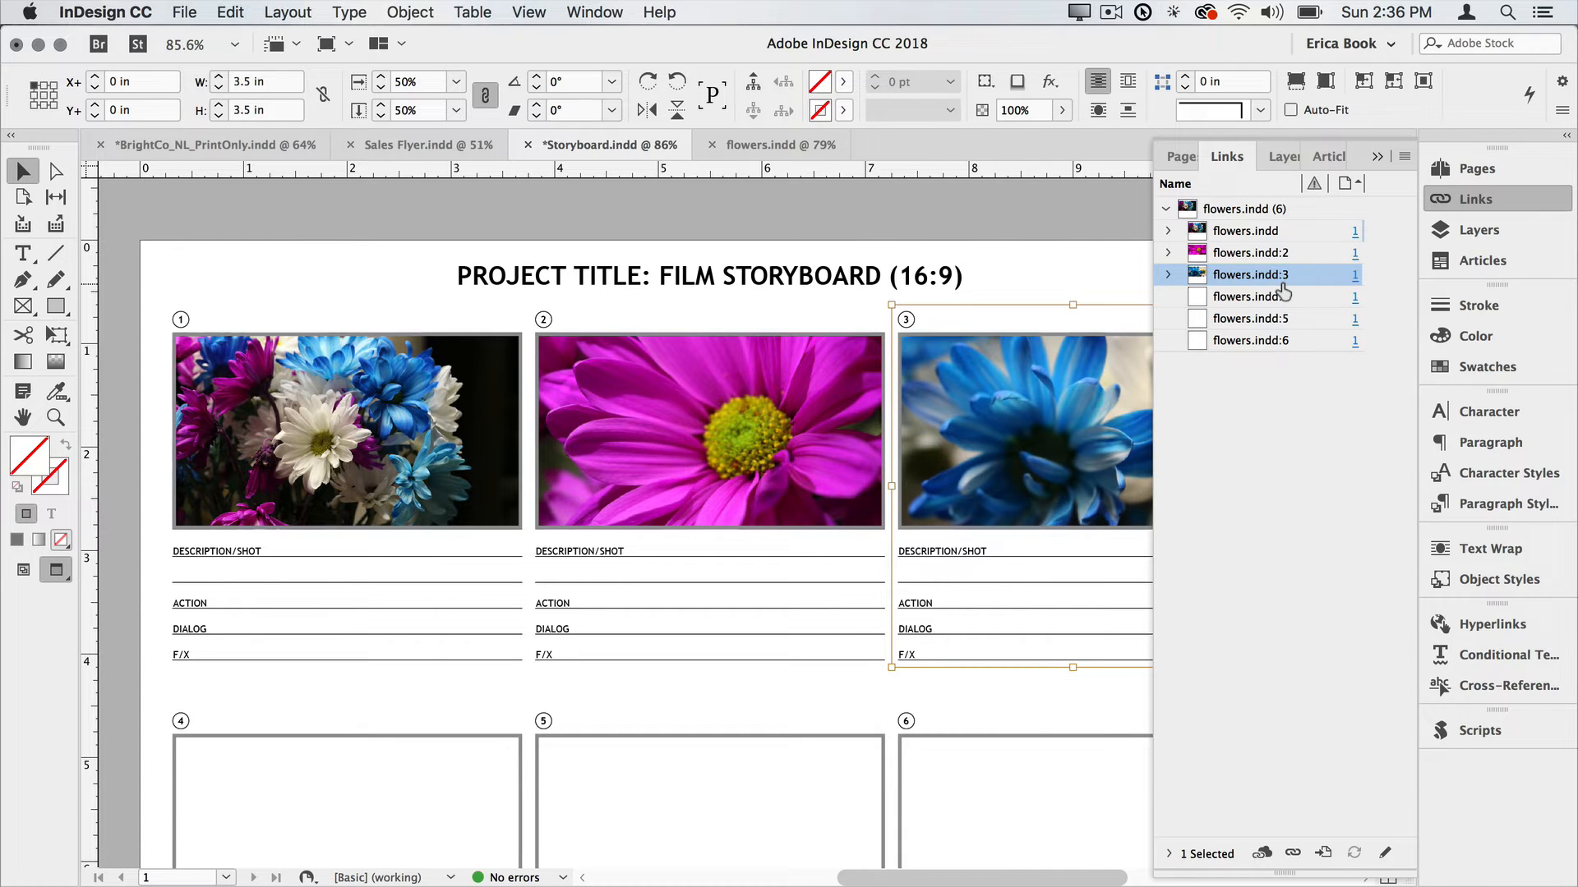
View the flowers.indd document, then show the Pages panel for the storyboard
{"action": "left_click", "coordinate": [776, 145]}
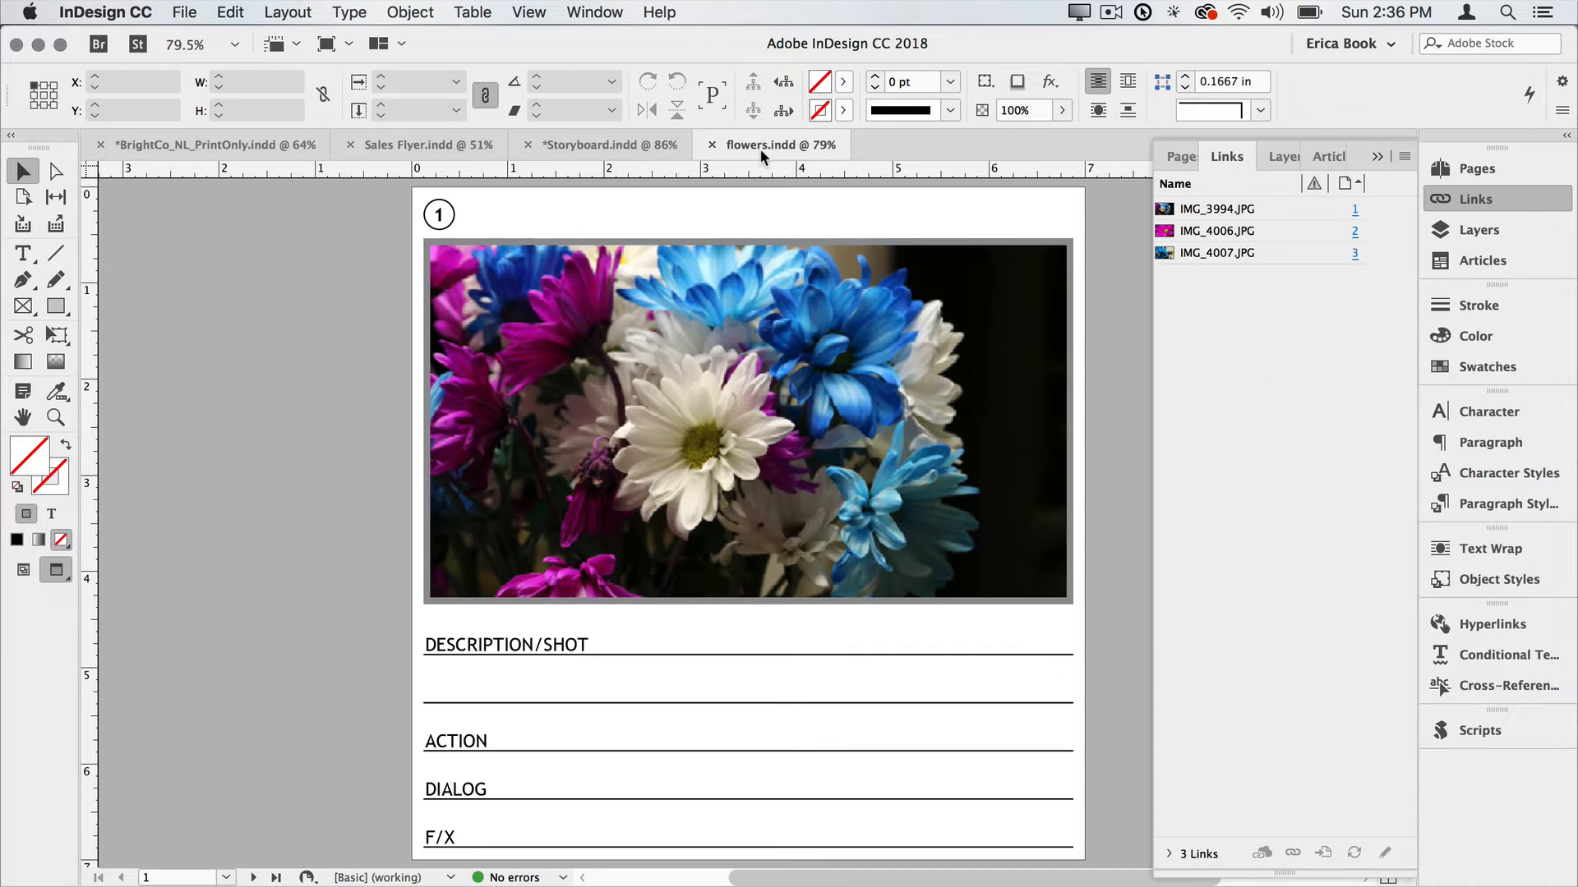
{"action": "mouse_move", "coordinate": [1509, 189]}
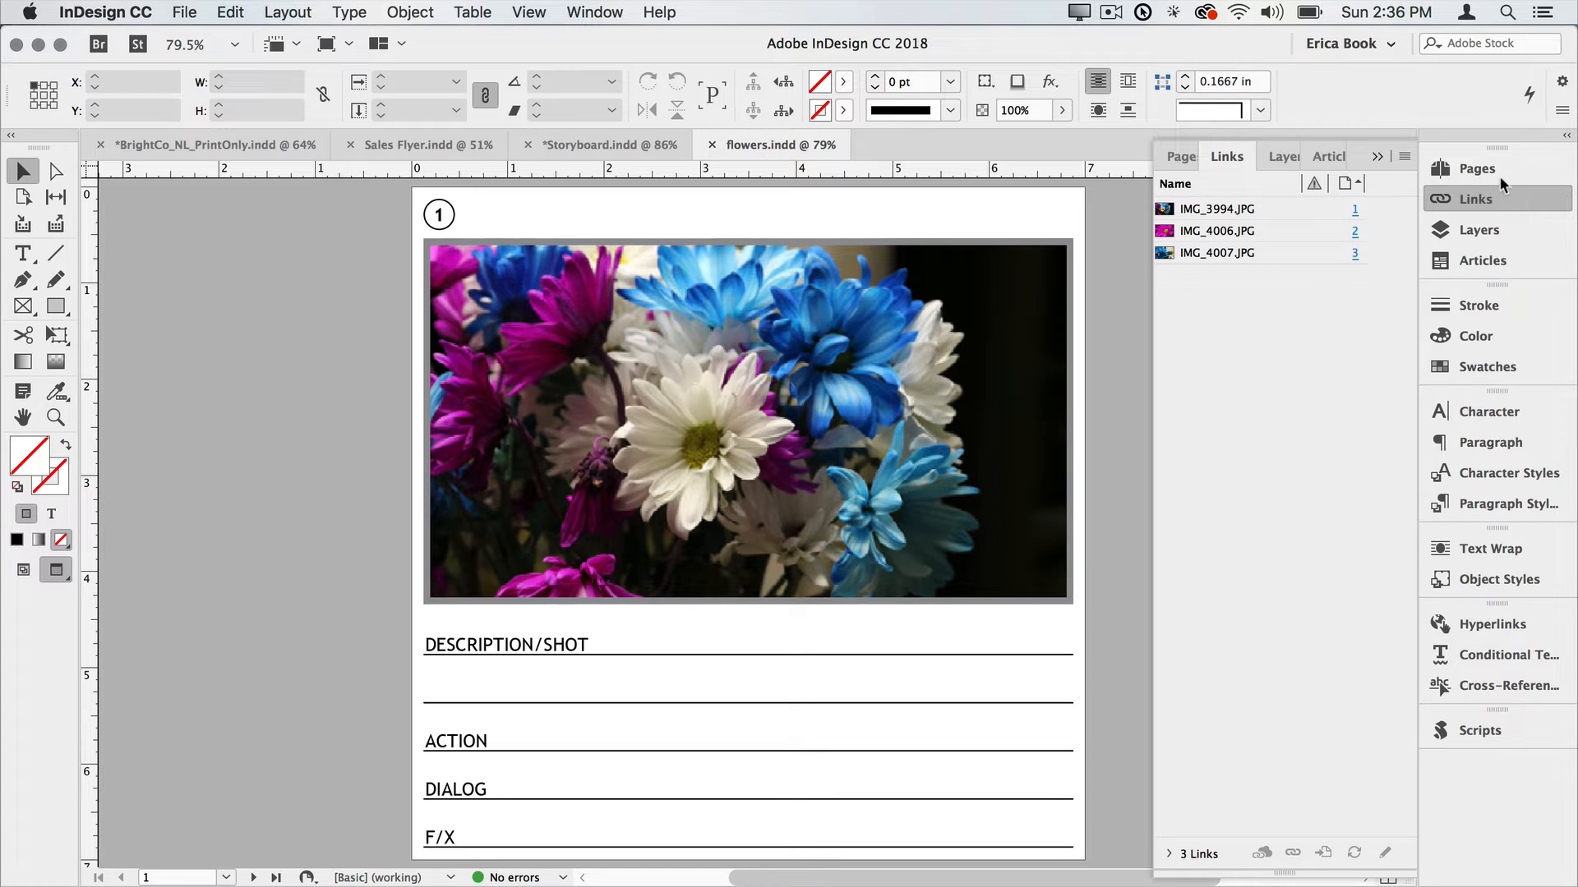
{"action": "left_click", "coordinate": [1476, 168]}
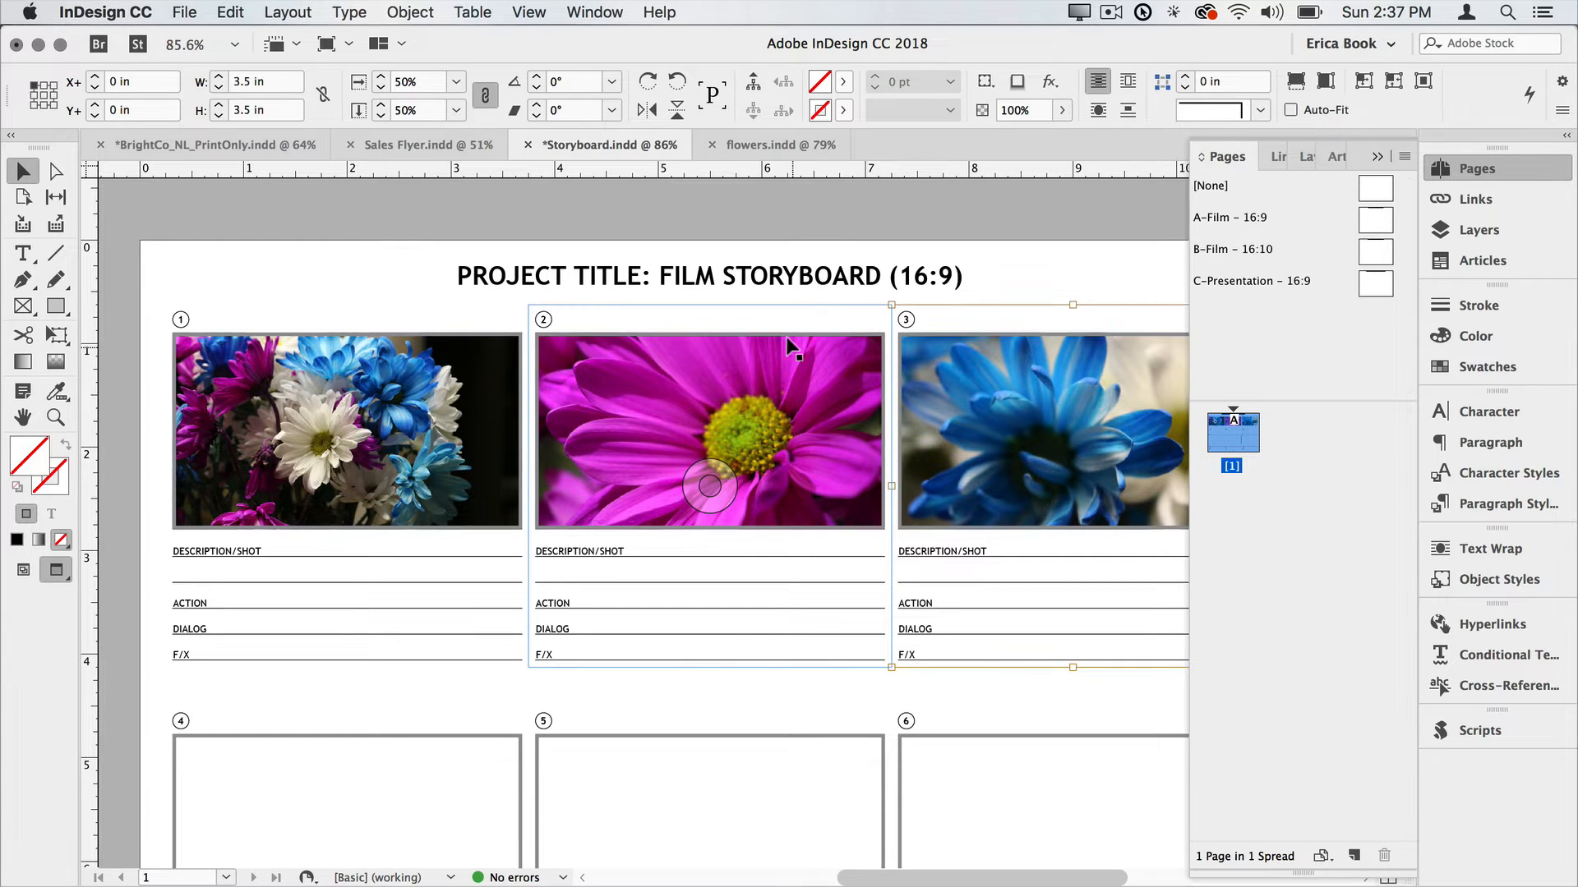
Select the bouquet image frame in the storyboard's first slot for editing
{"action": "left_click_drag", "start_coordinate": [710, 431], "coordinate": [474, 408]}
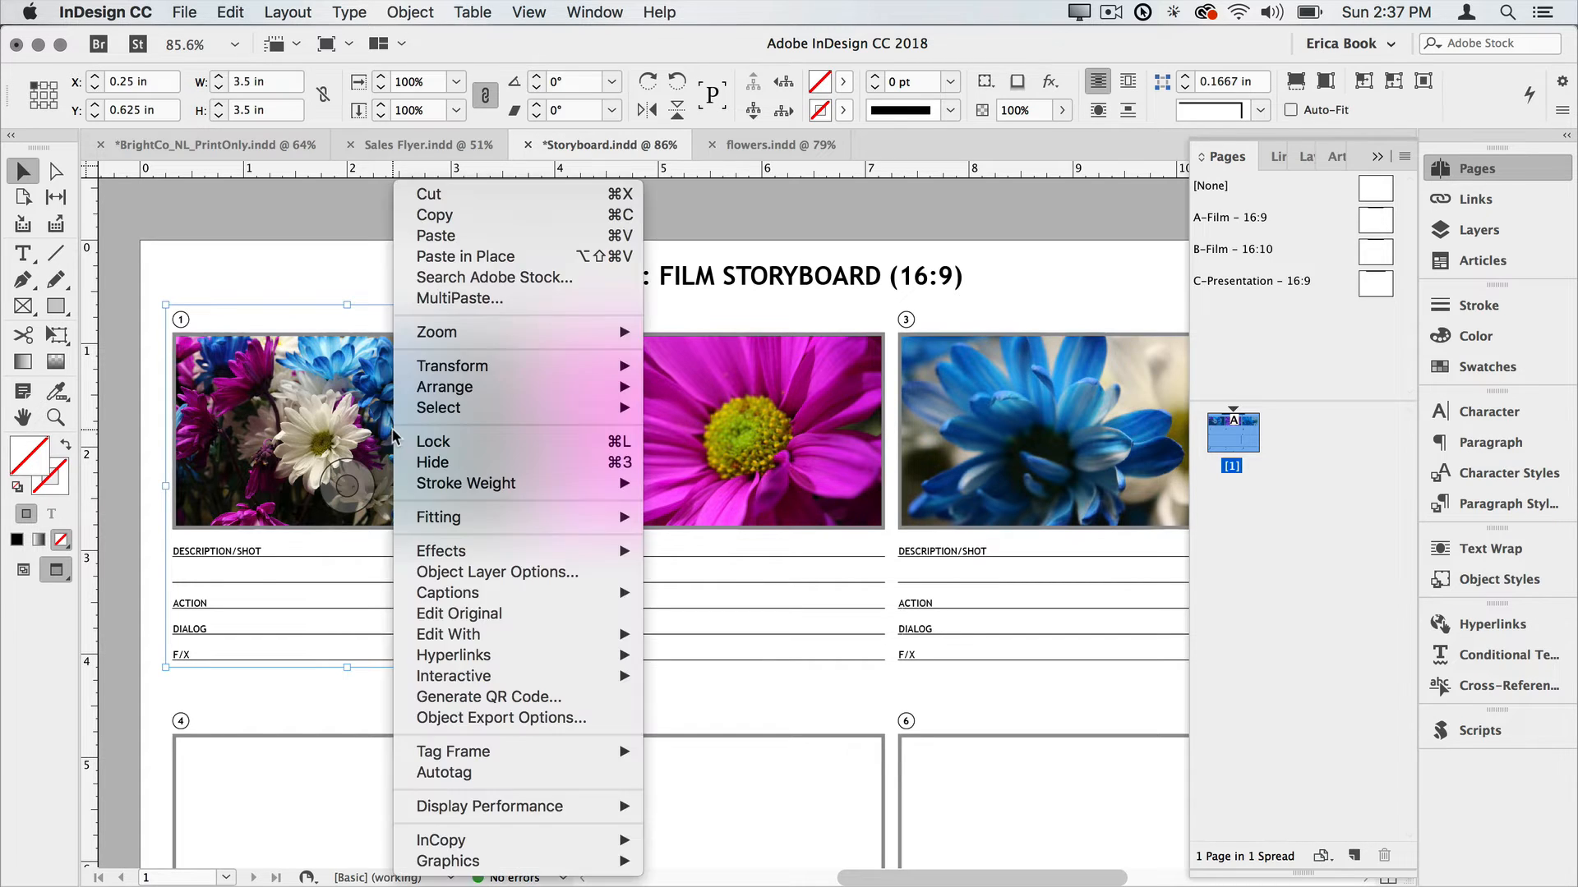
{"action": "mouse_move", "coordinate": [473, 610]}
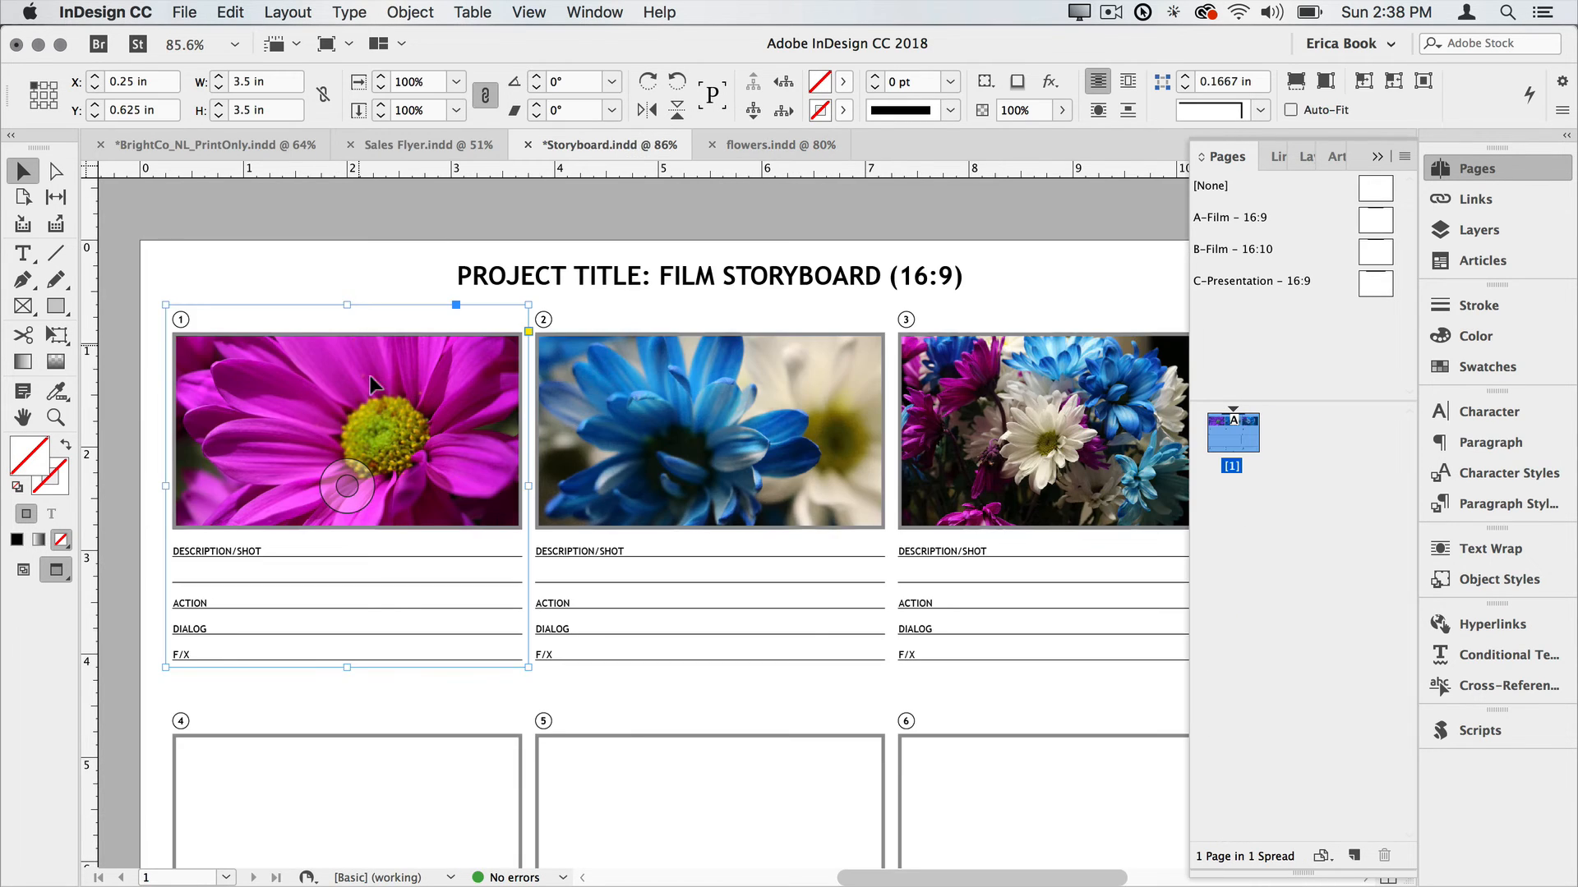
{"action": "mouse_move", "coordinate": [997, 424]}
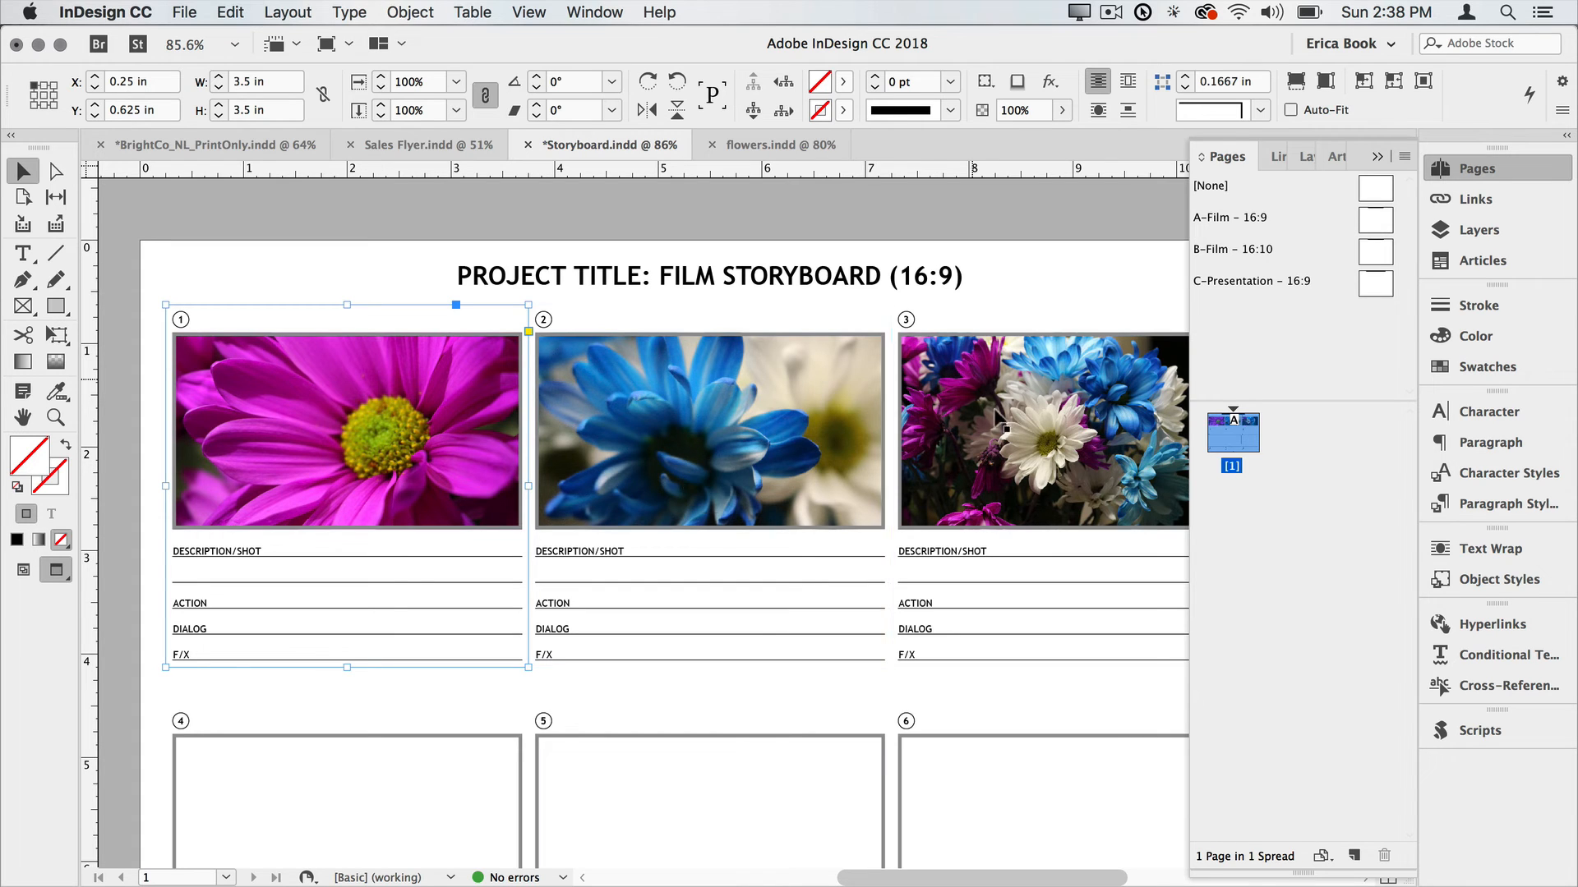